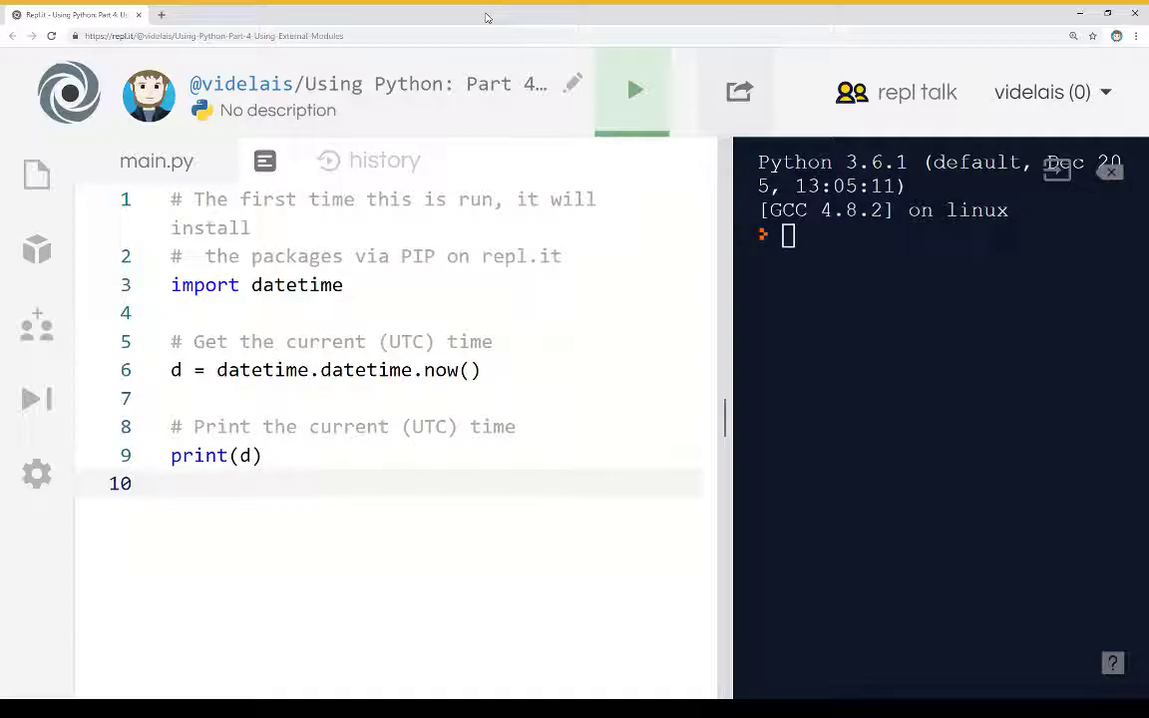
Run the script so the console prints the current date and time.
left_click(206, 284)
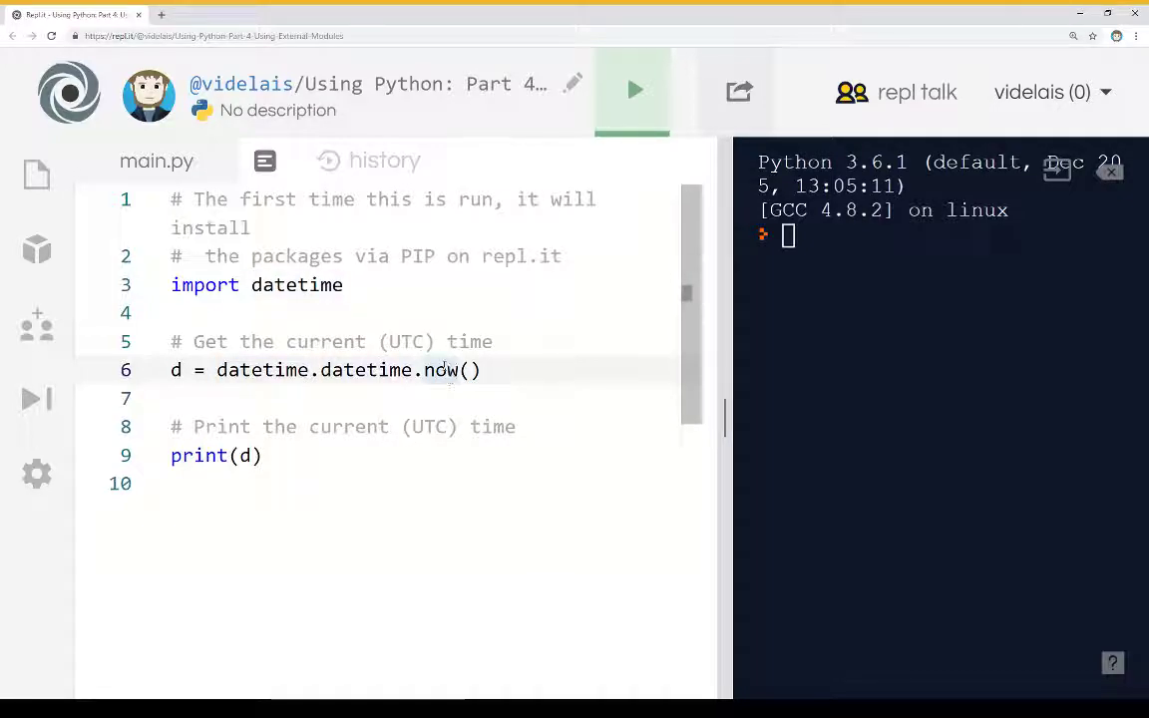
left_click(311, 286)
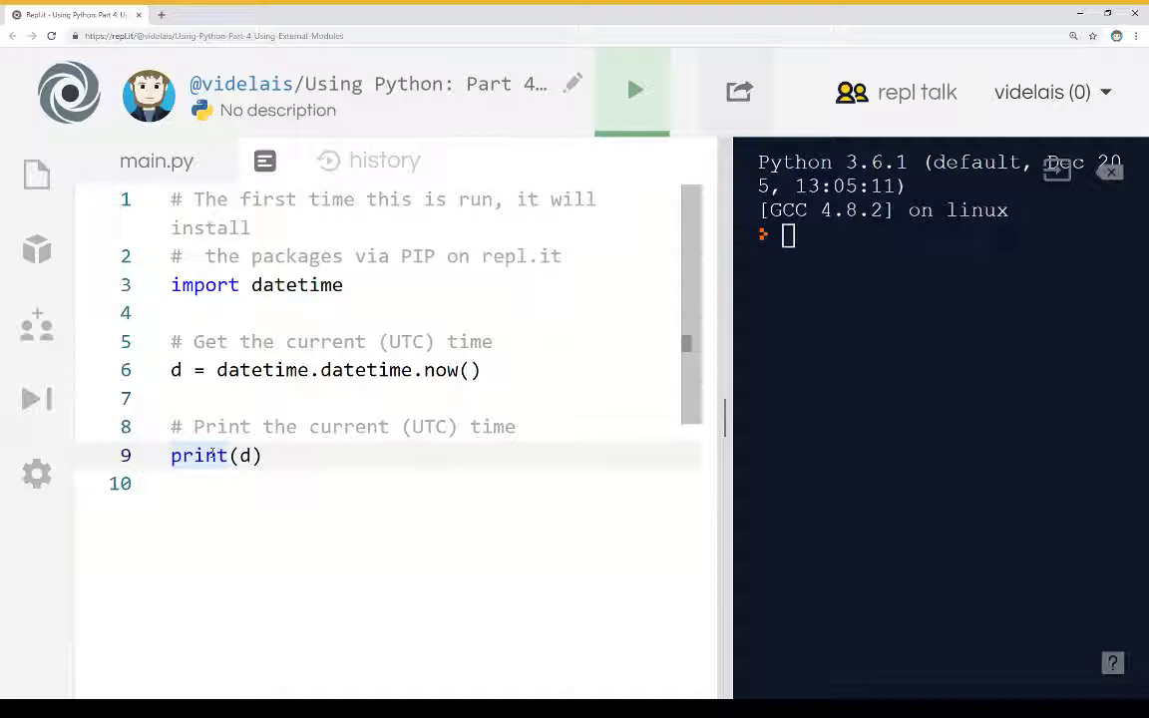
left_click(633, 91)
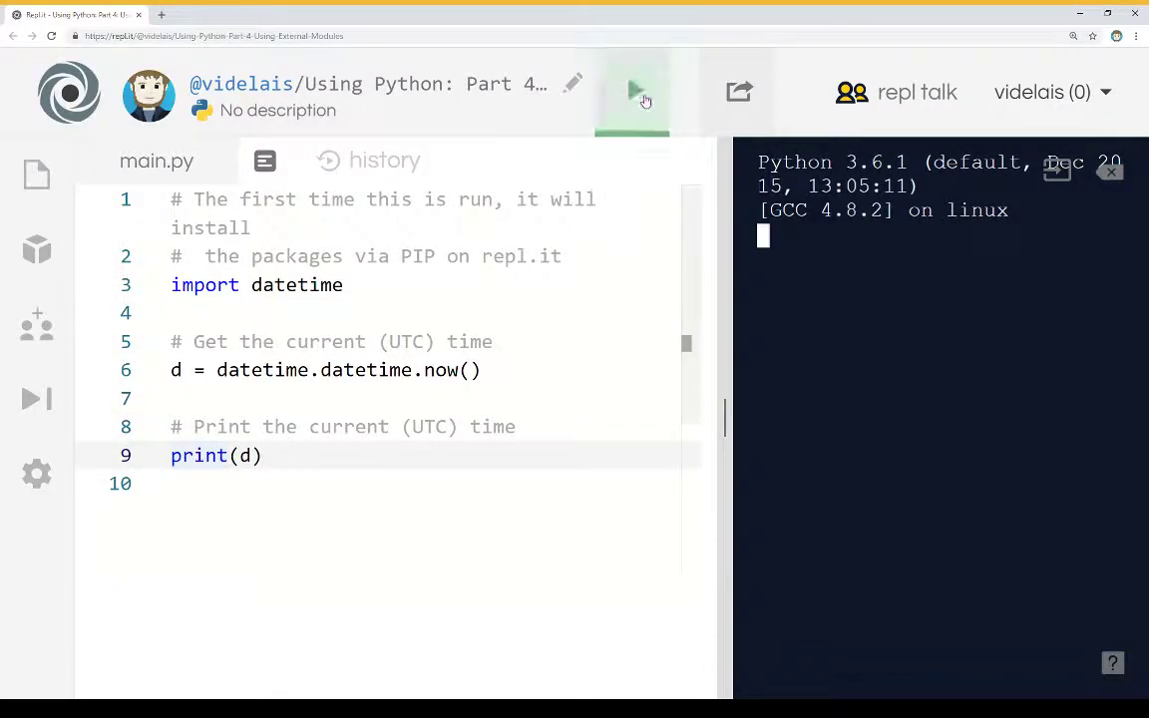
left_click(633, 91)
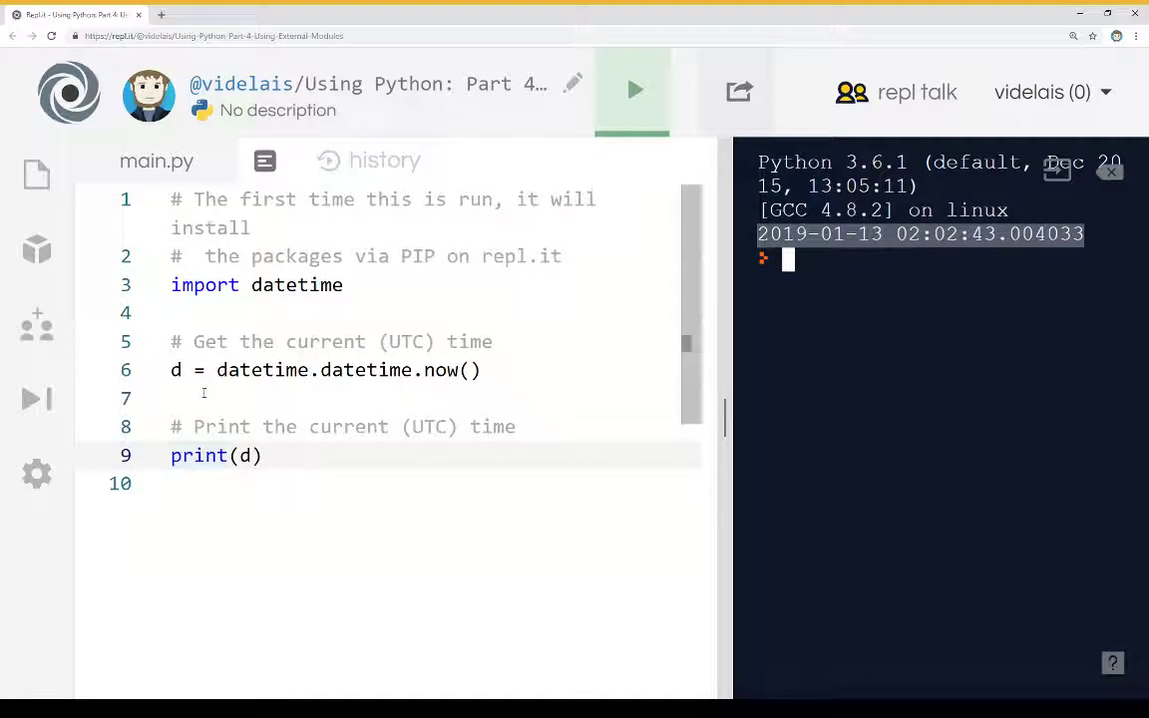
Run the script a second time and bring up the Packages panel.
left_click(633, 90)
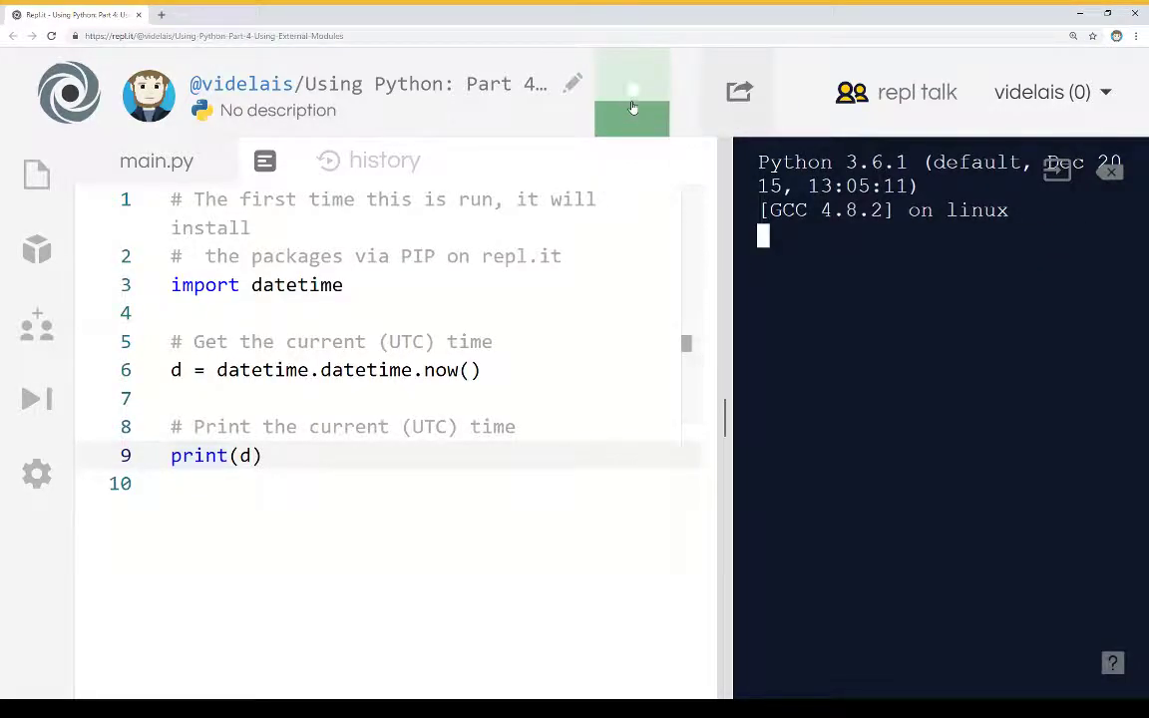
left_click(632, 90)
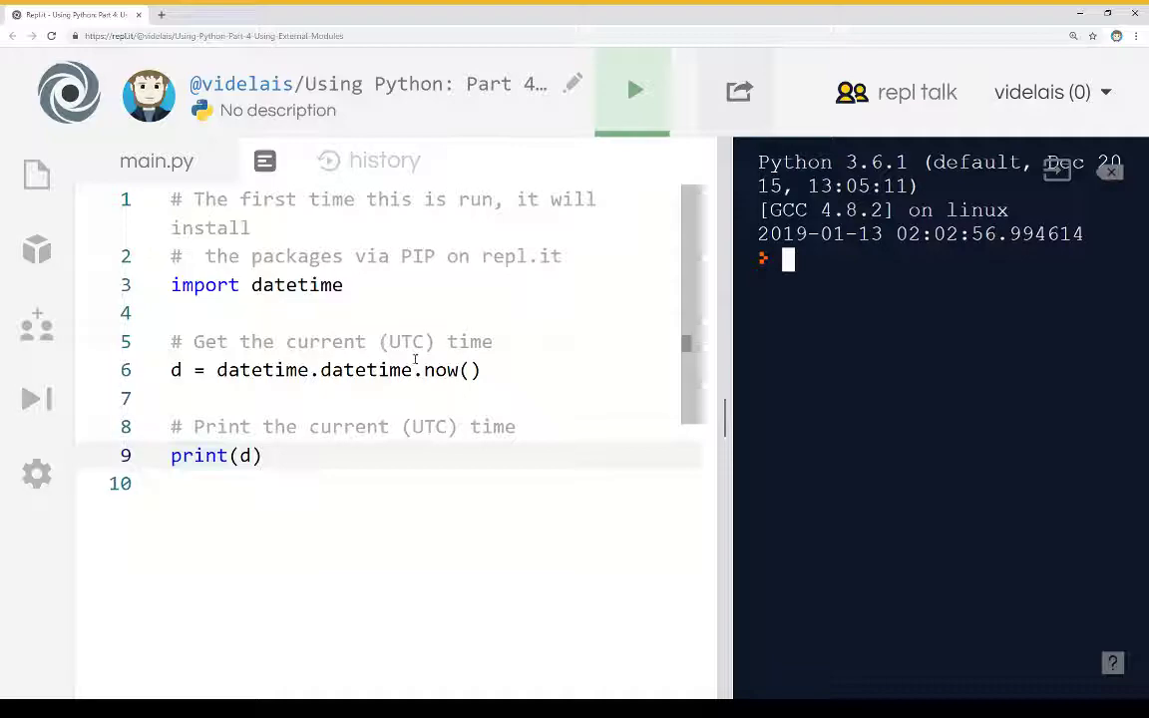
left_click(37, 249)
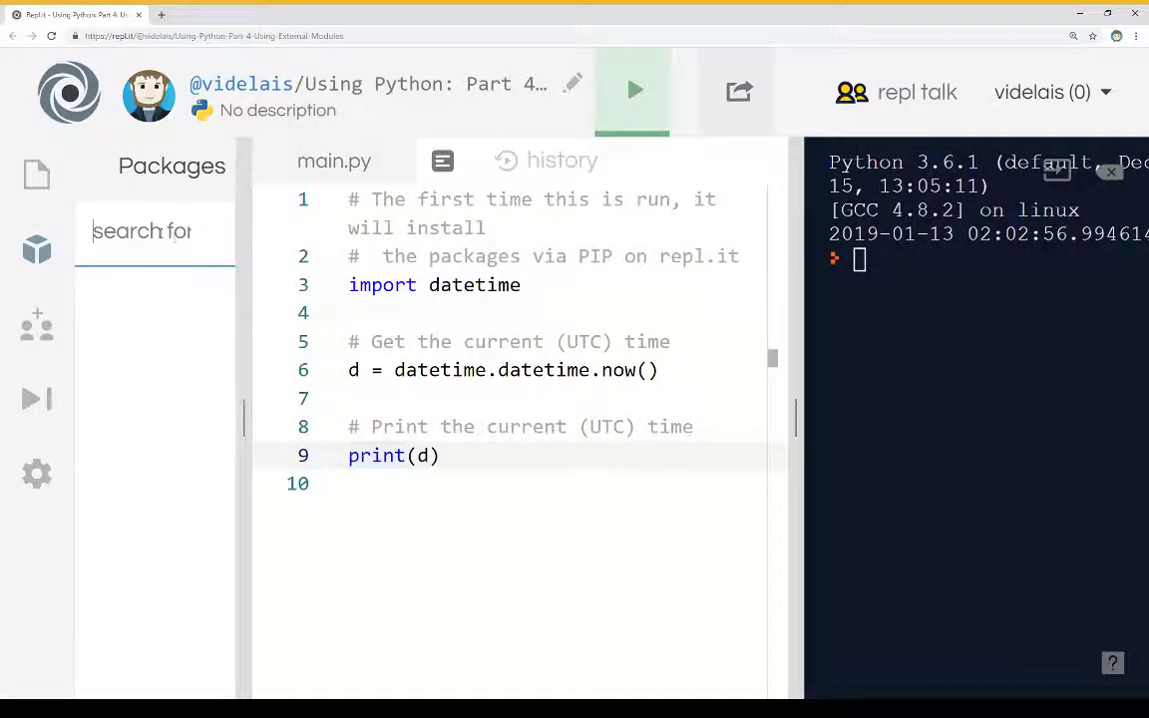
Enter 'datetime' in the package search box to list matching packages.
type("d")
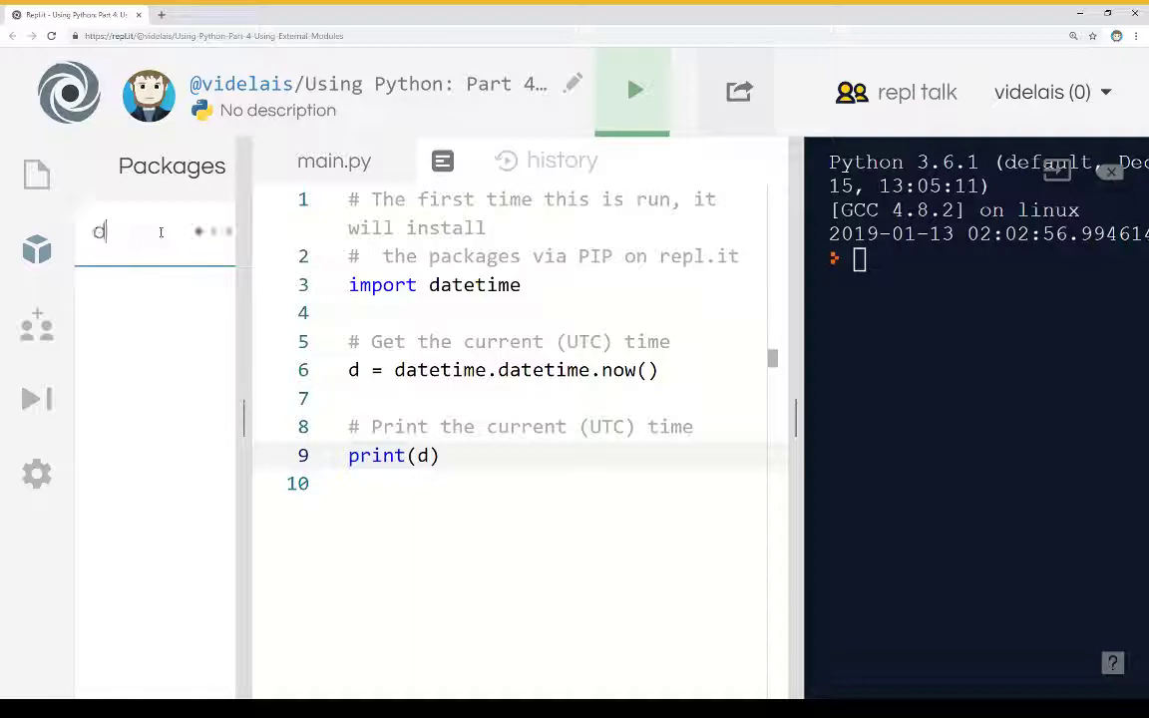
type("ate")
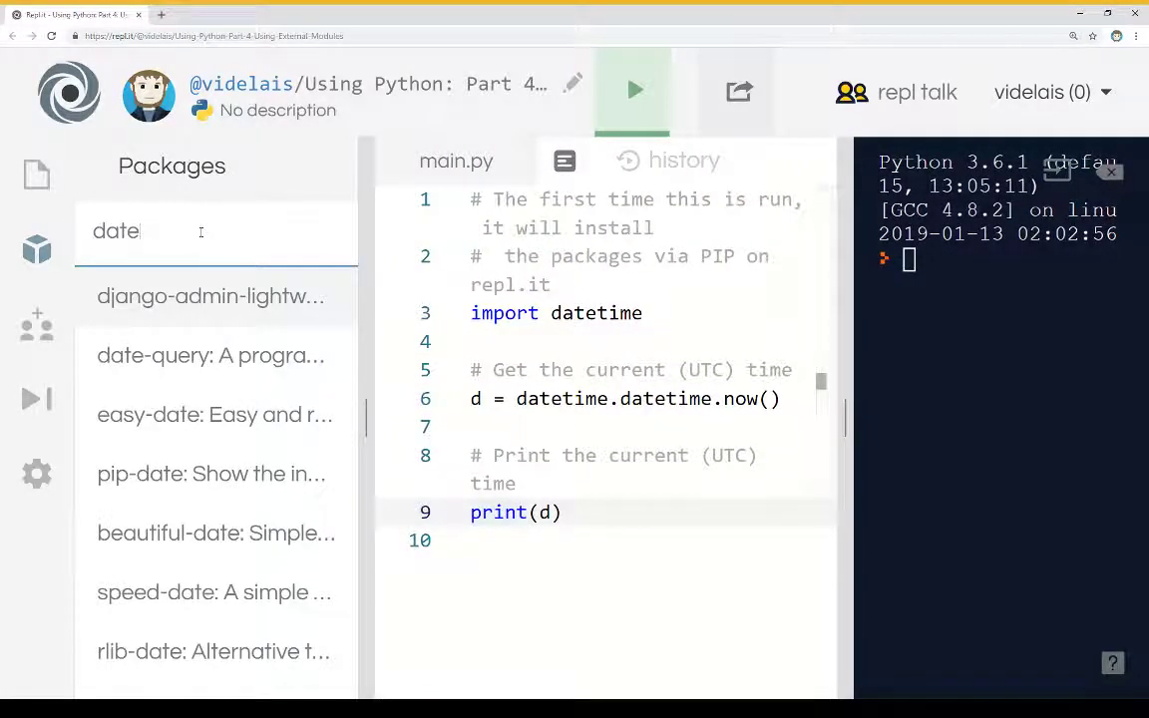
type("time")
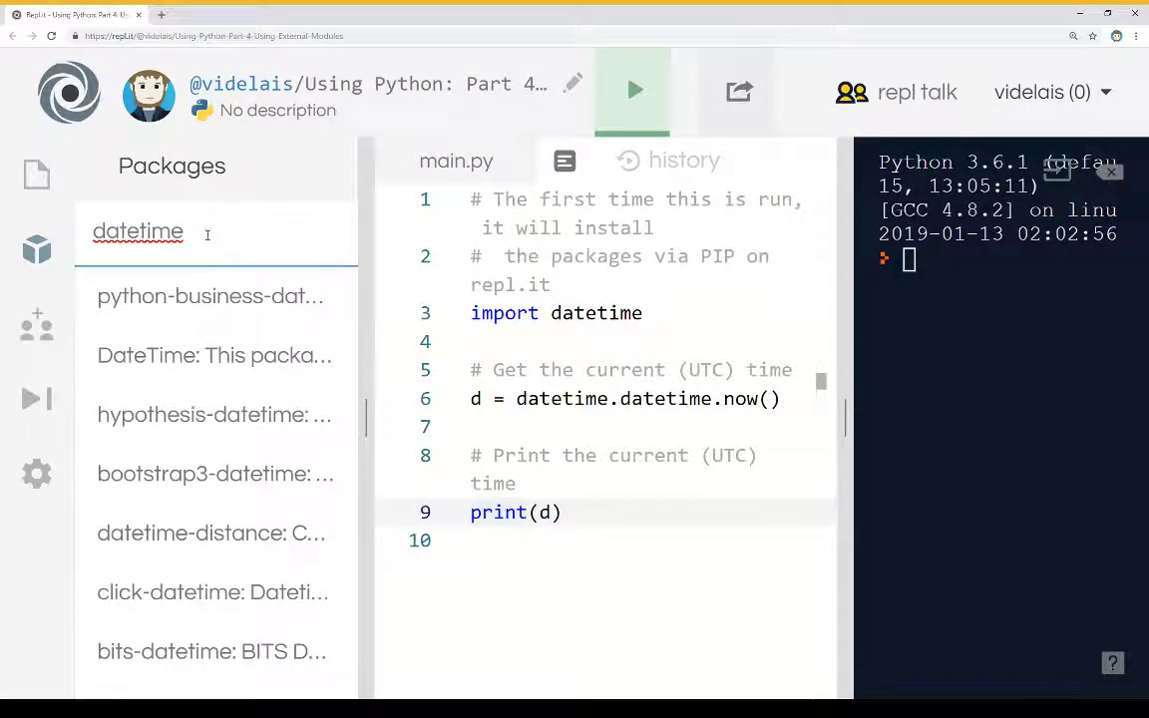
Open the DateTime package details, go back to search, then show the Files list.
left_click(214, 355)
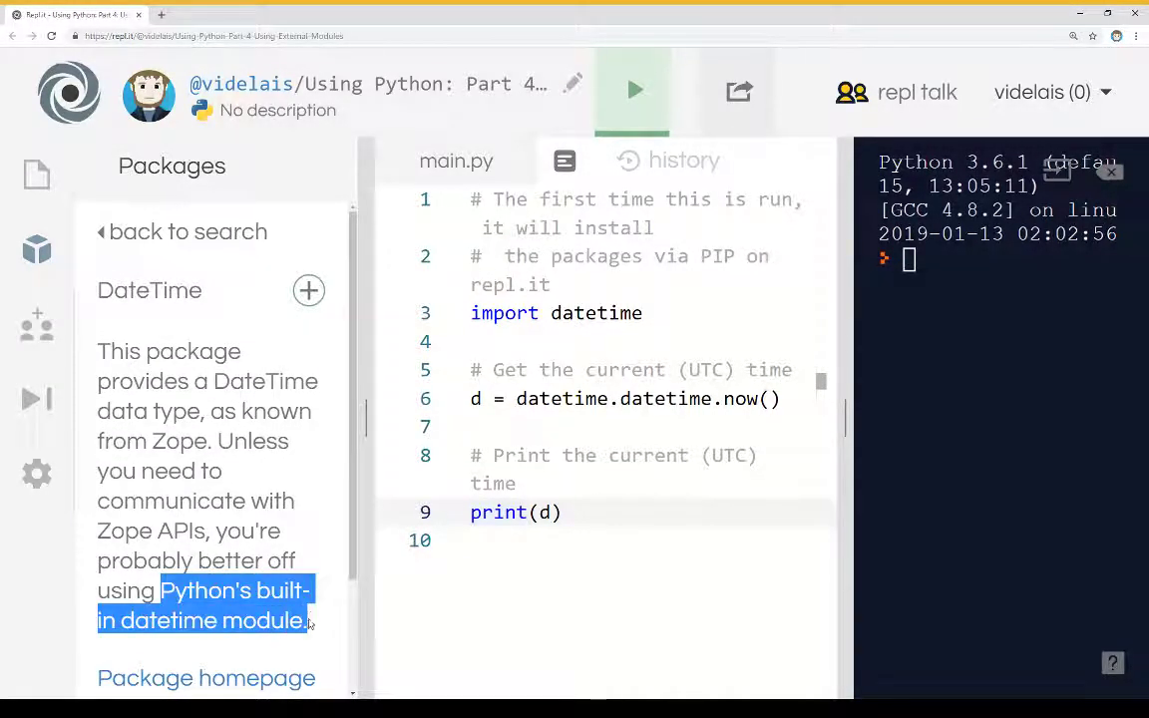
left_click(180, 232)
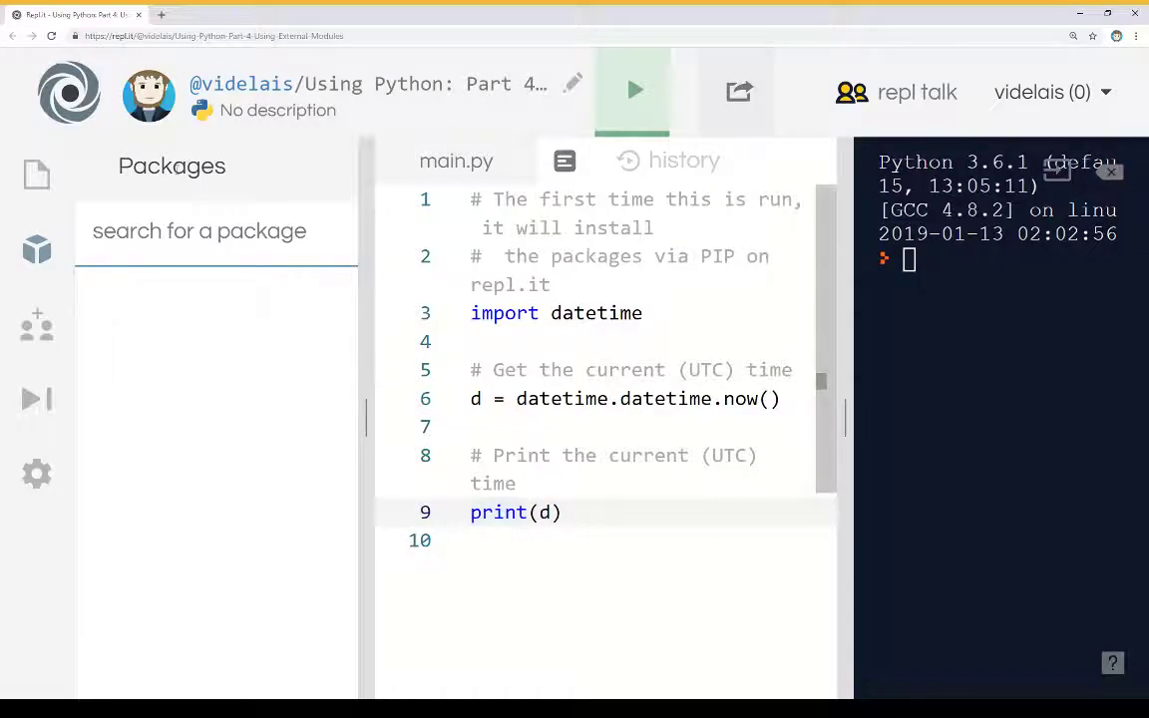
left_click(37, 174)
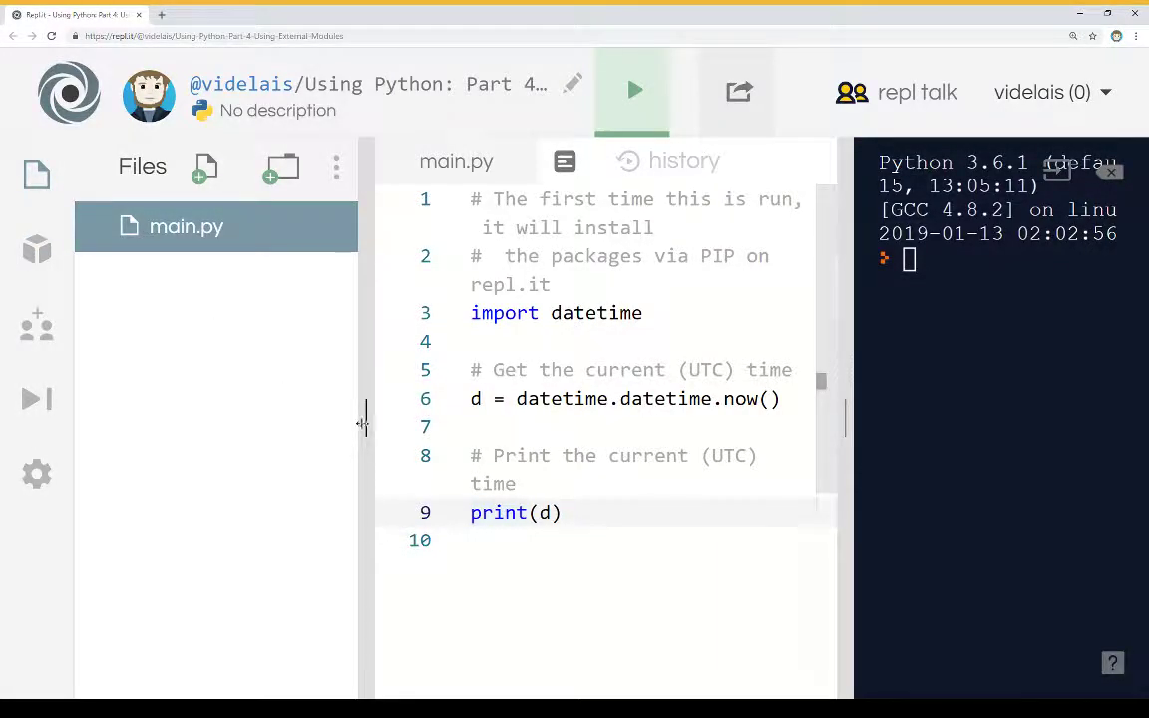